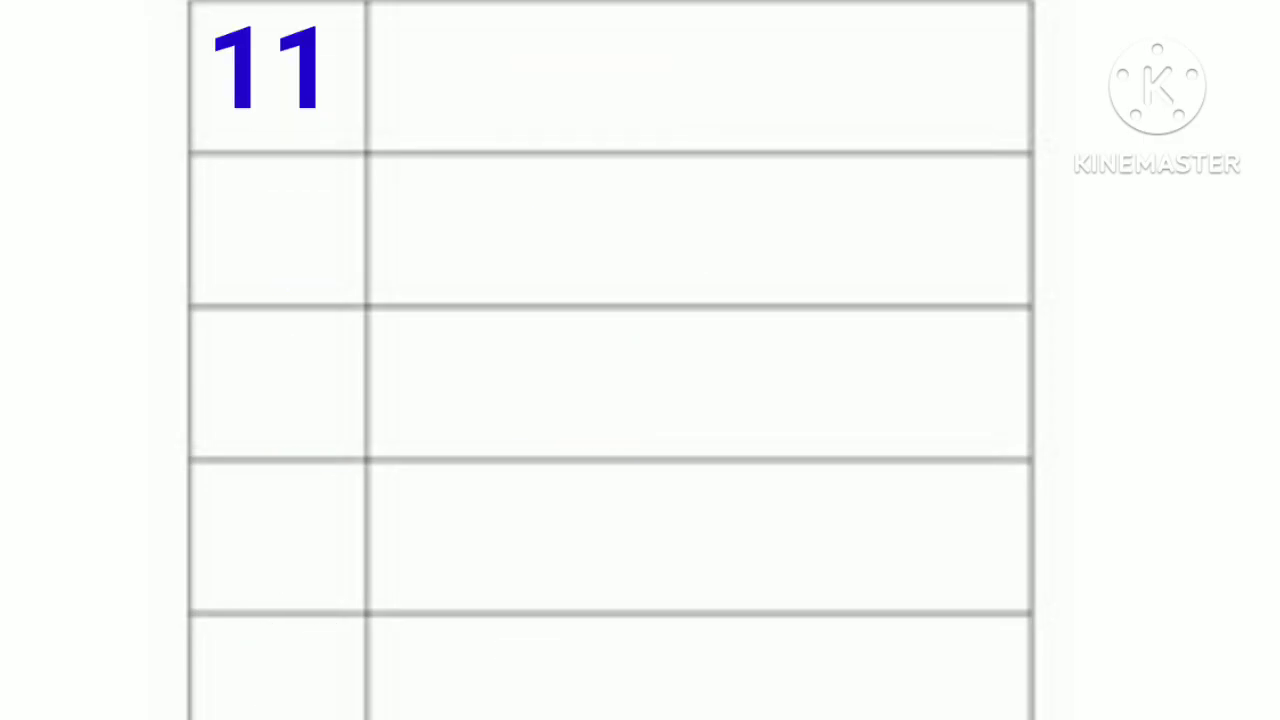
pyautogui.write('eleven')
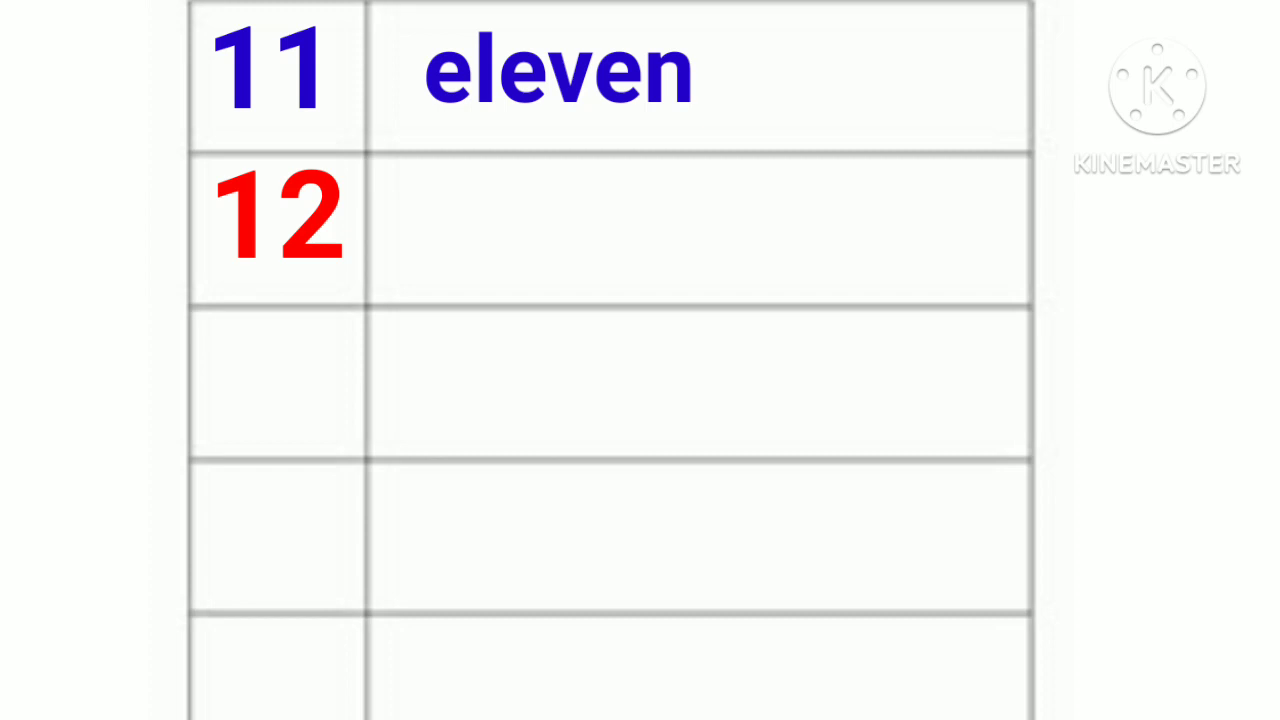
pyautogui.write('twel')
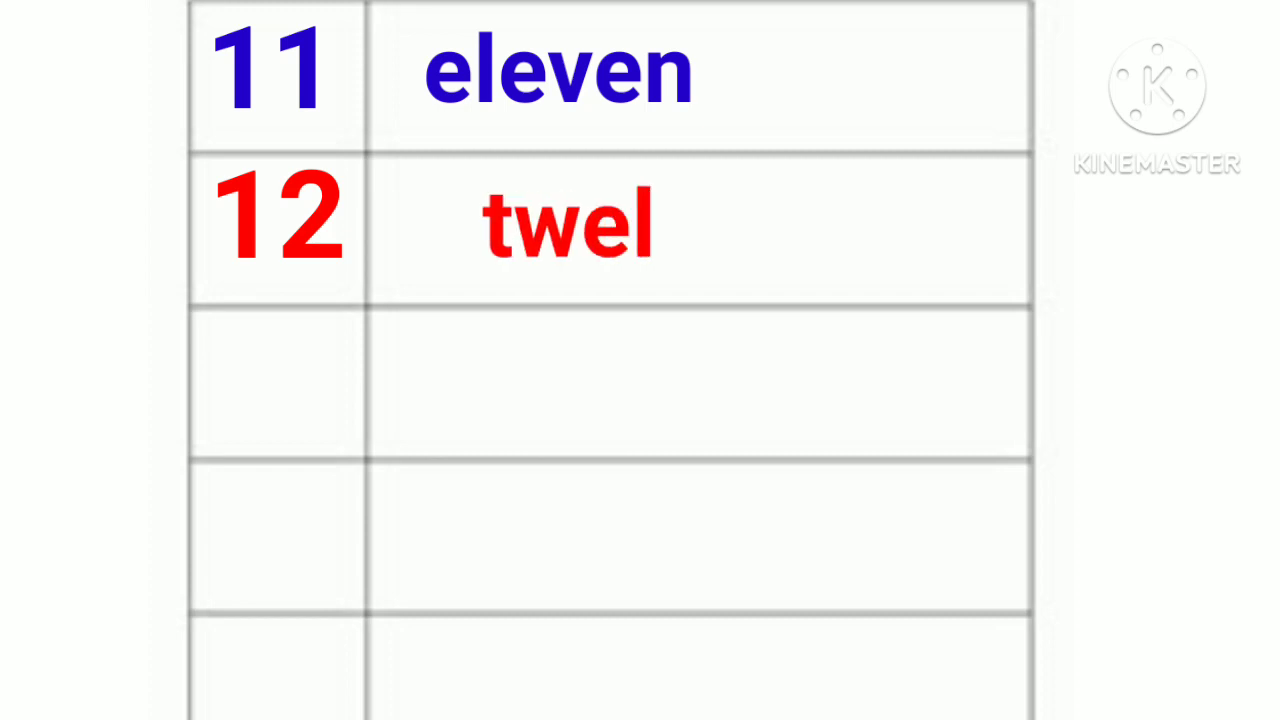
pyautogui.write('ve')
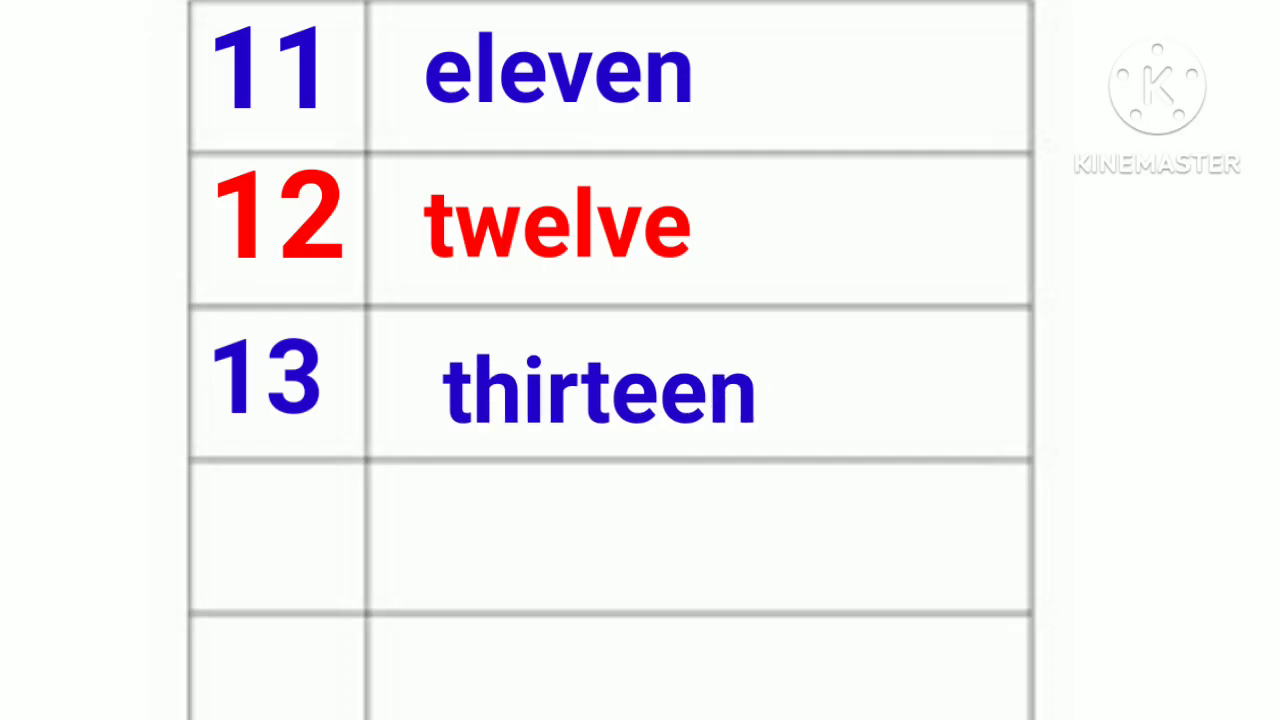
pyautogui.write('fo')
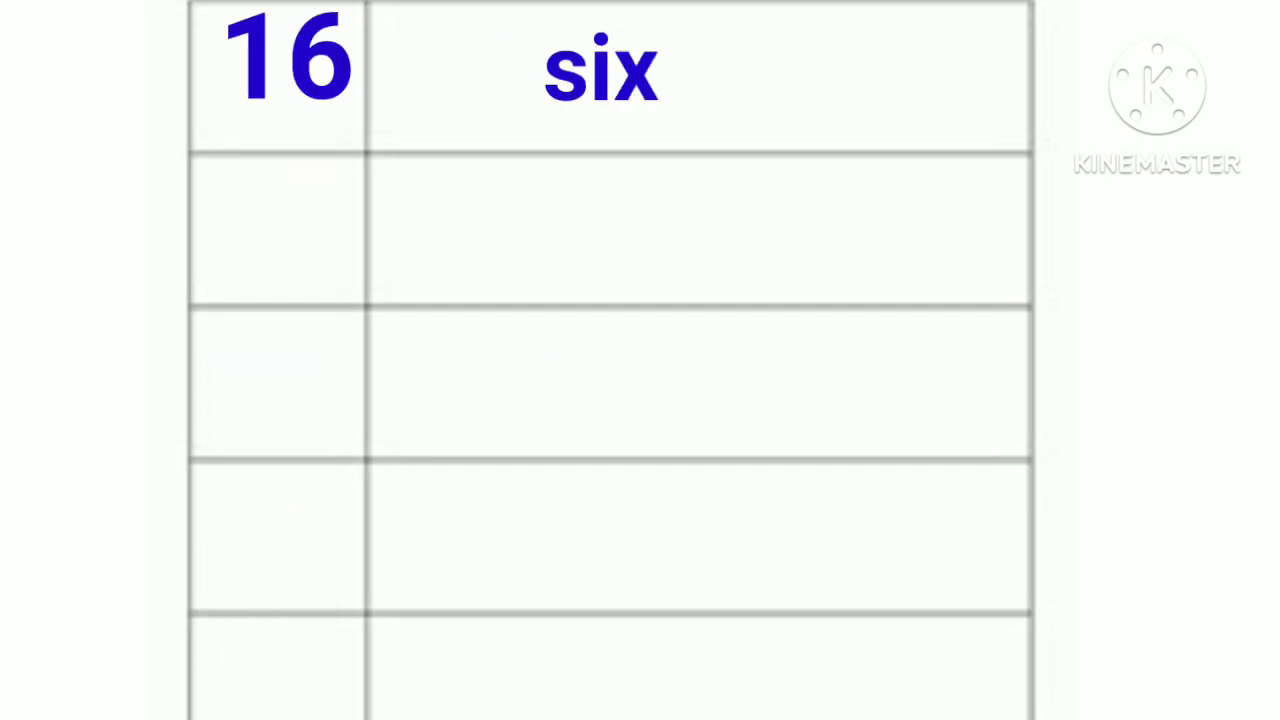
pyautogui.write('sixteen')
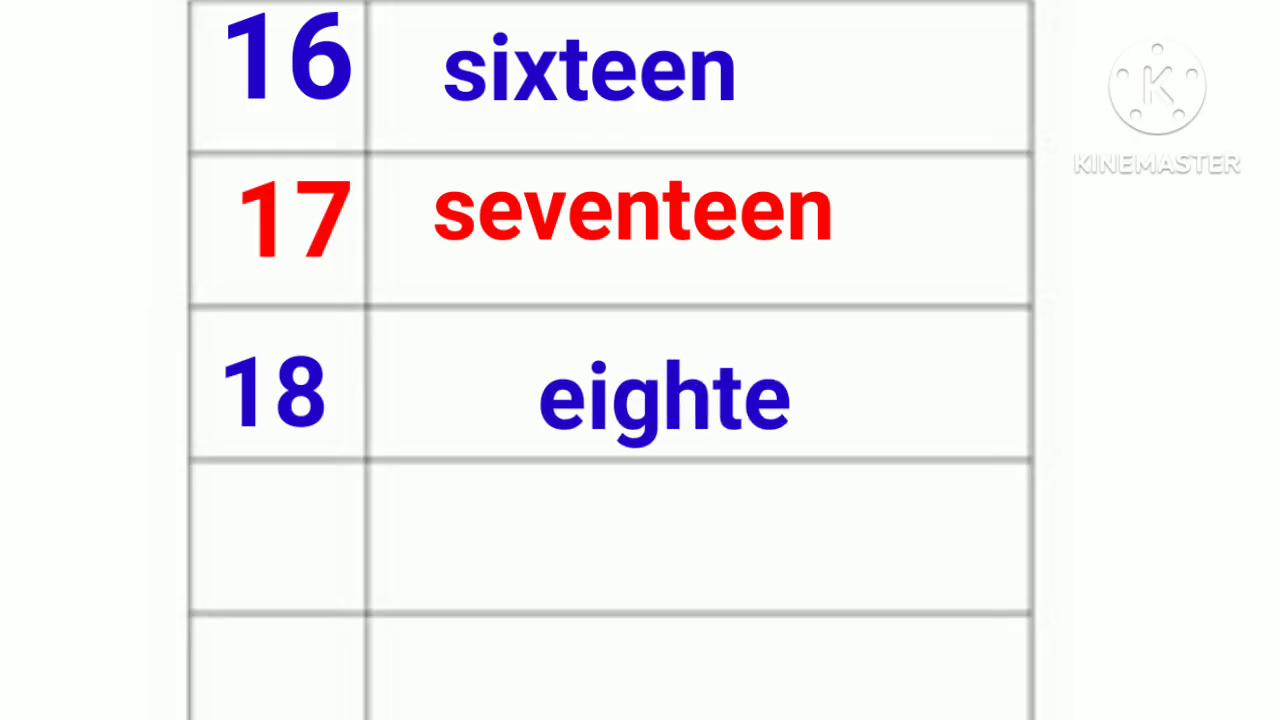
pyautogui.write('en')
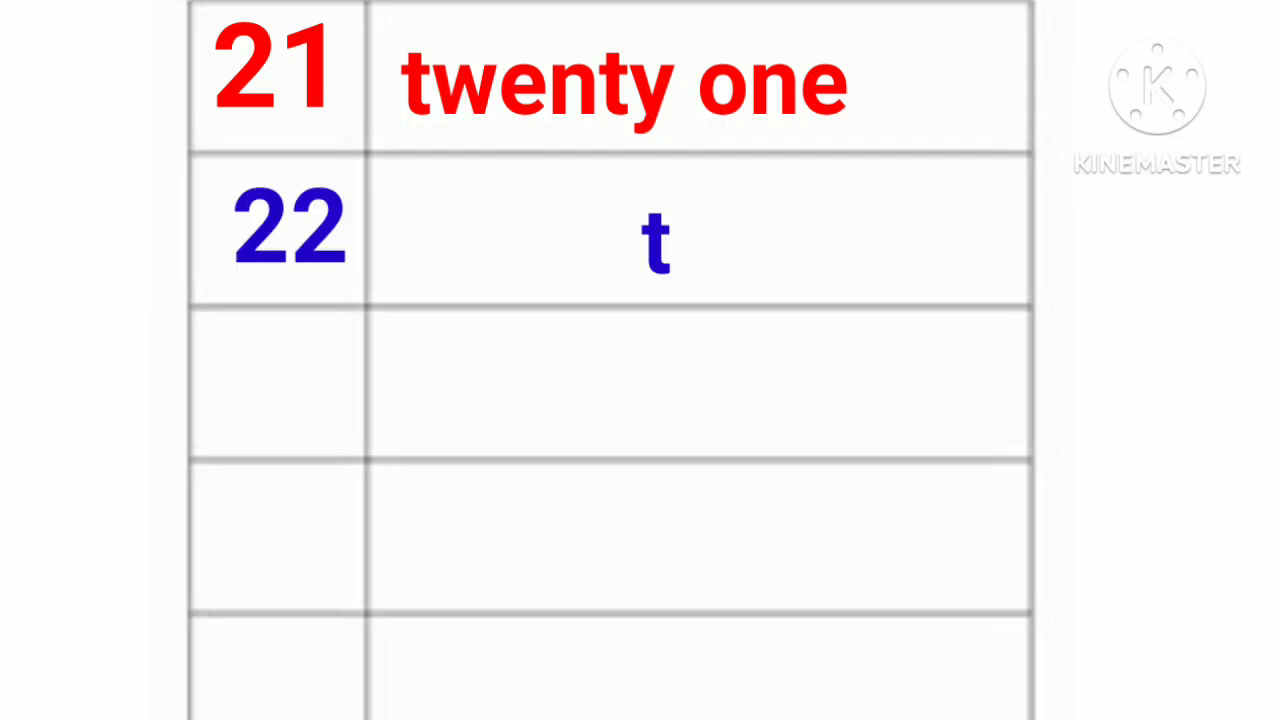
pyautogui.write('wenty two')
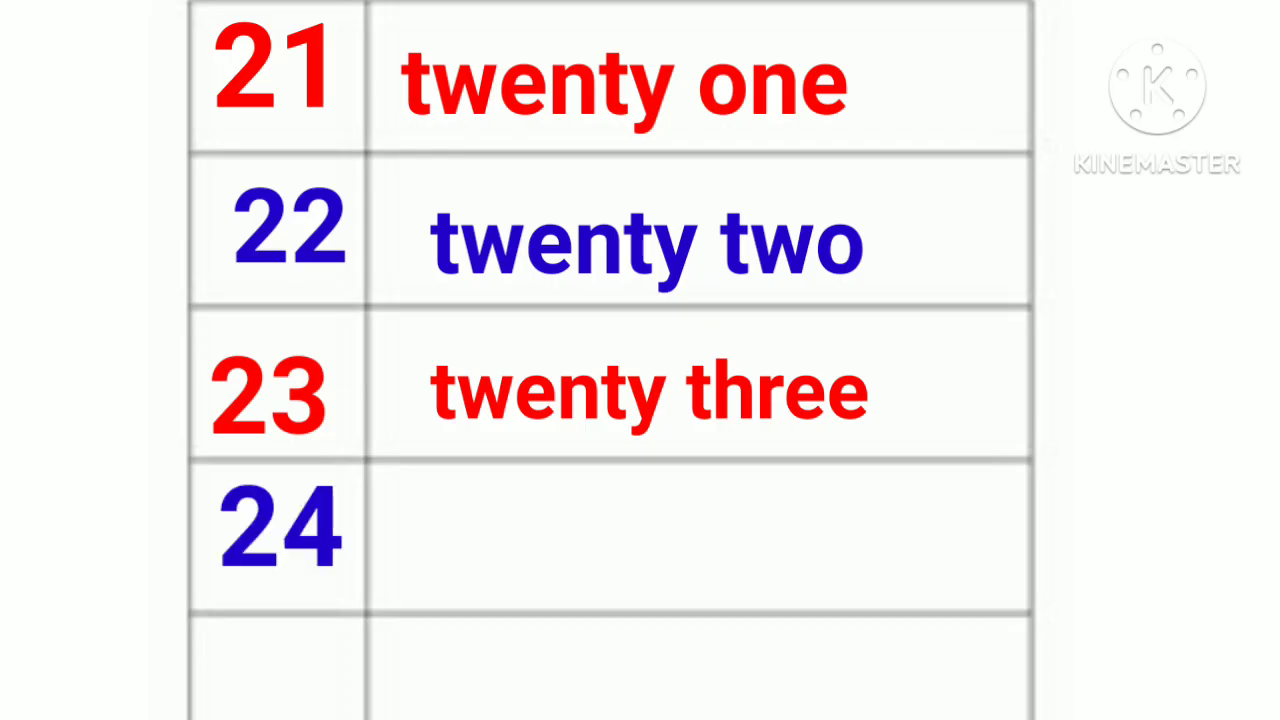
pyautogui.write('twenty fo')
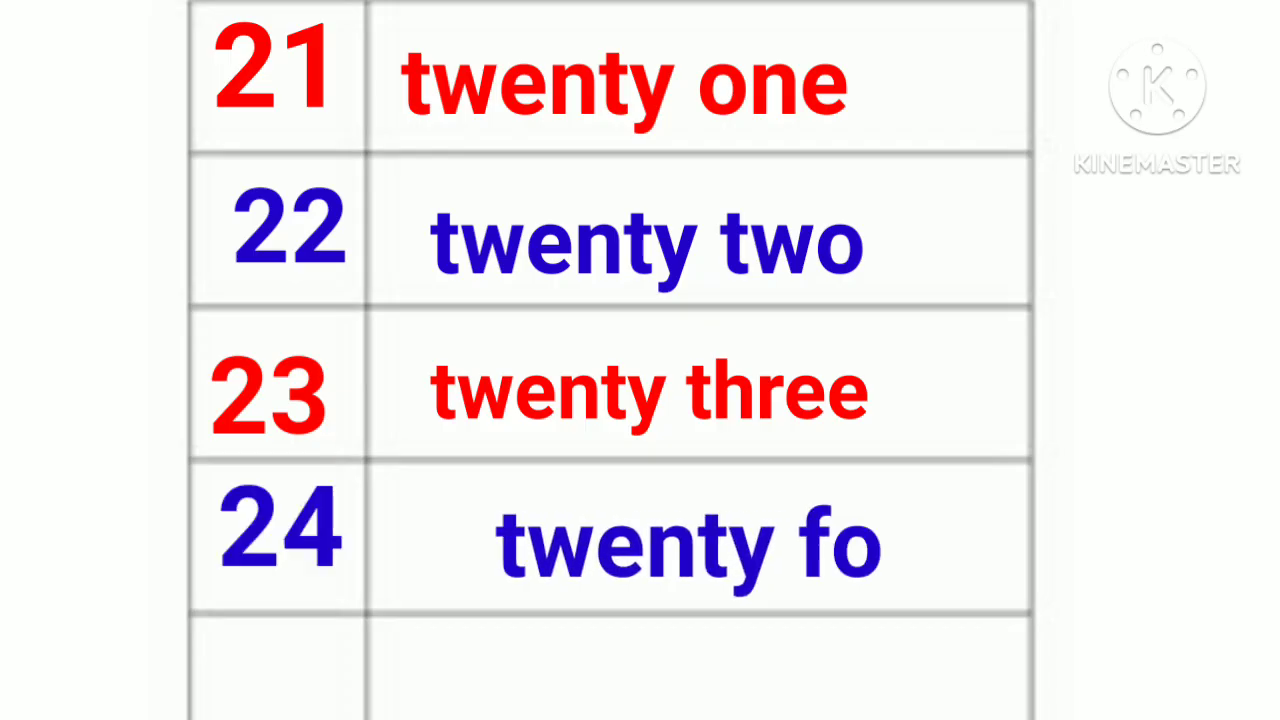